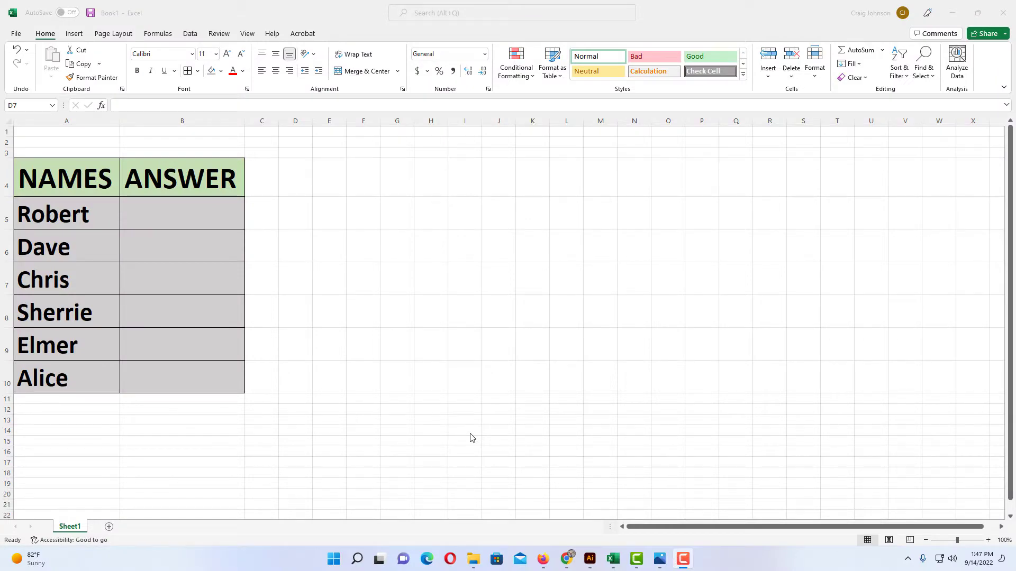
{"action": "mouse_move", "coordinate": [133, 285]}
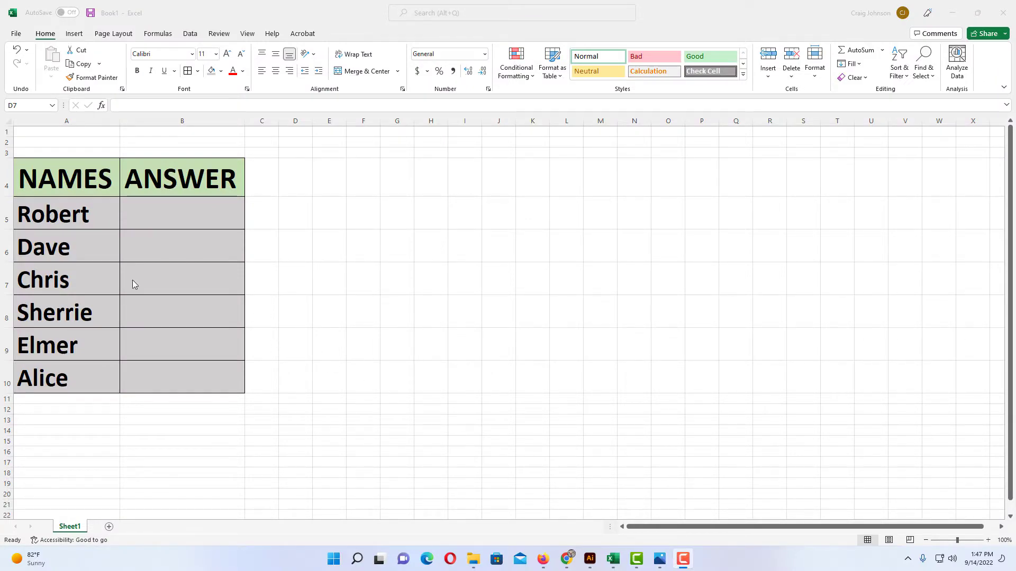
{"action": "mouse_move", "coordinate": [227, 242]}
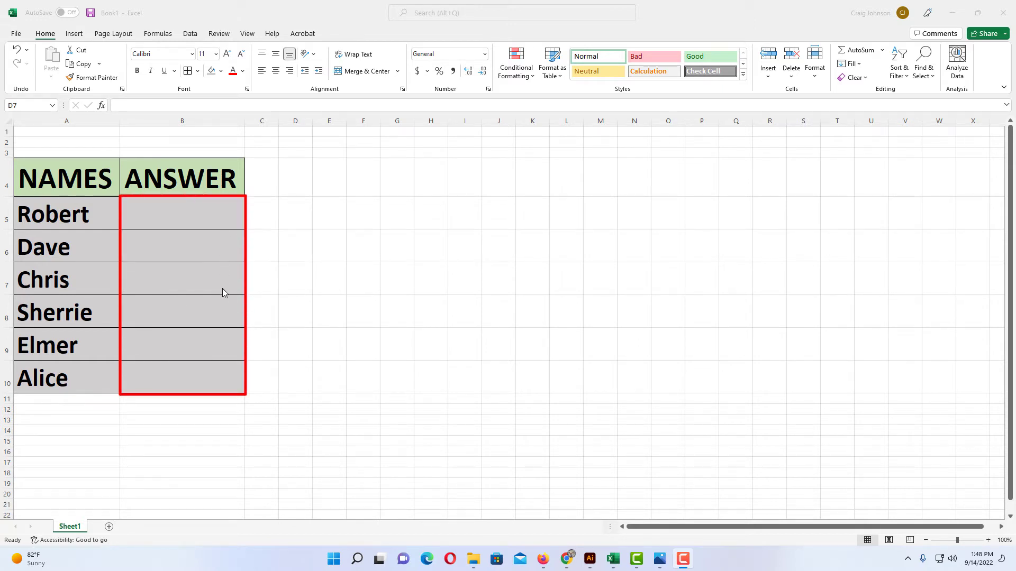
{"action": "mouse_move", "coordinate": [265, 369]}
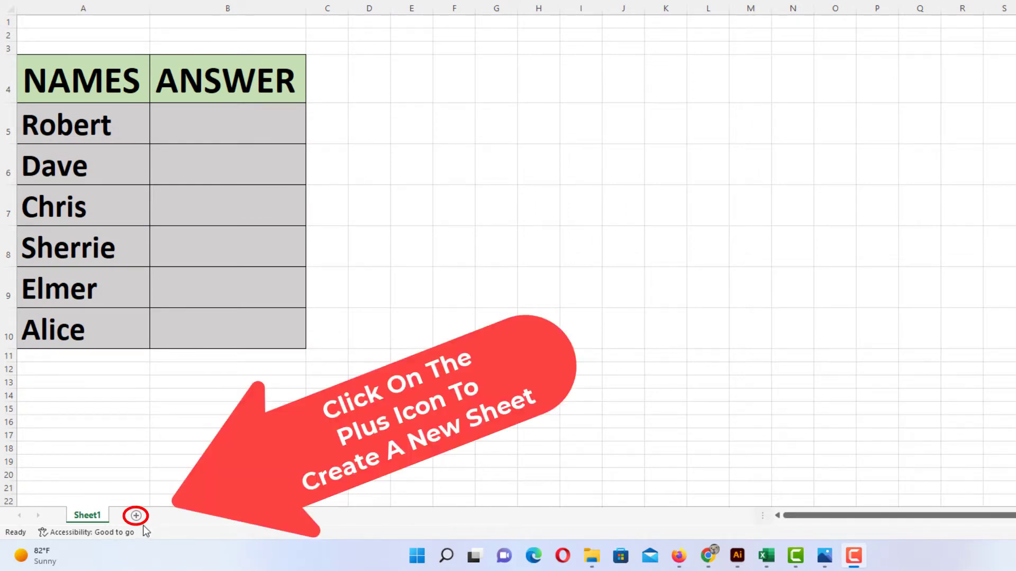
- Add a new sheet and enter Yes, No and Maybe down column A
{"action": "left_click", "coordinate": [369, 205]}
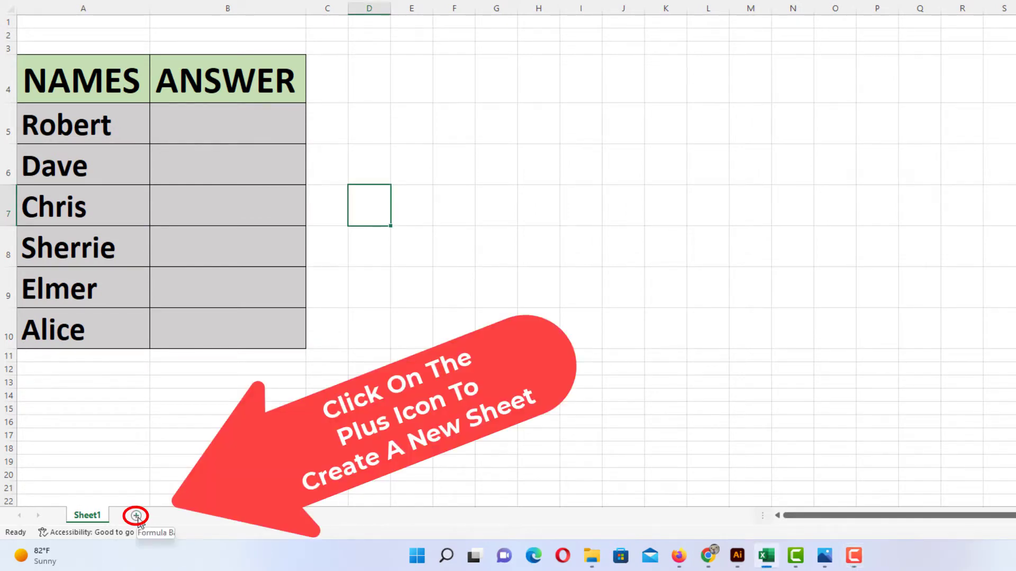
{"action": "left_click", "coordinate": [136, 516]}
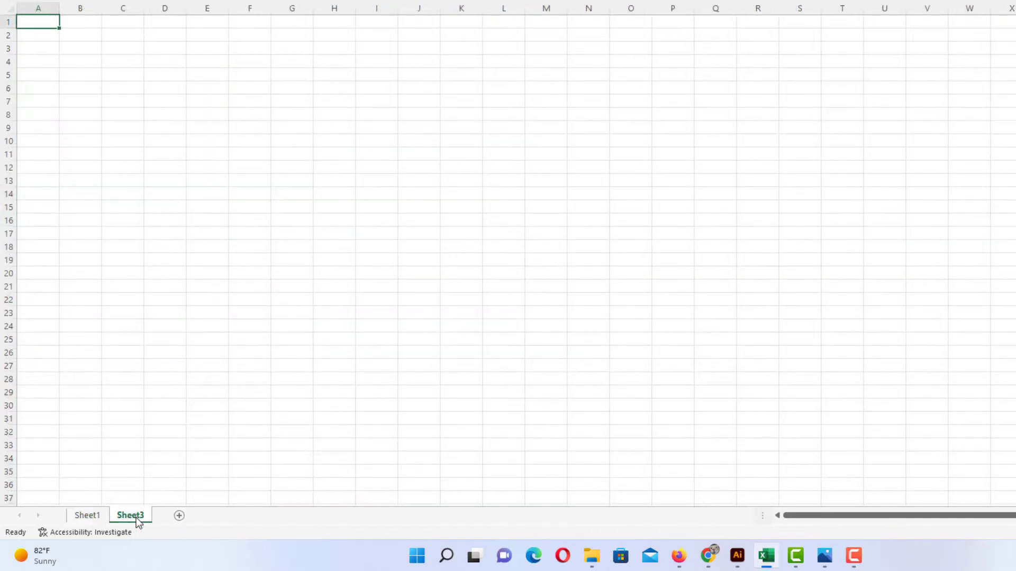
{"action": "mouse_move", "coordinate": [79, 118]}
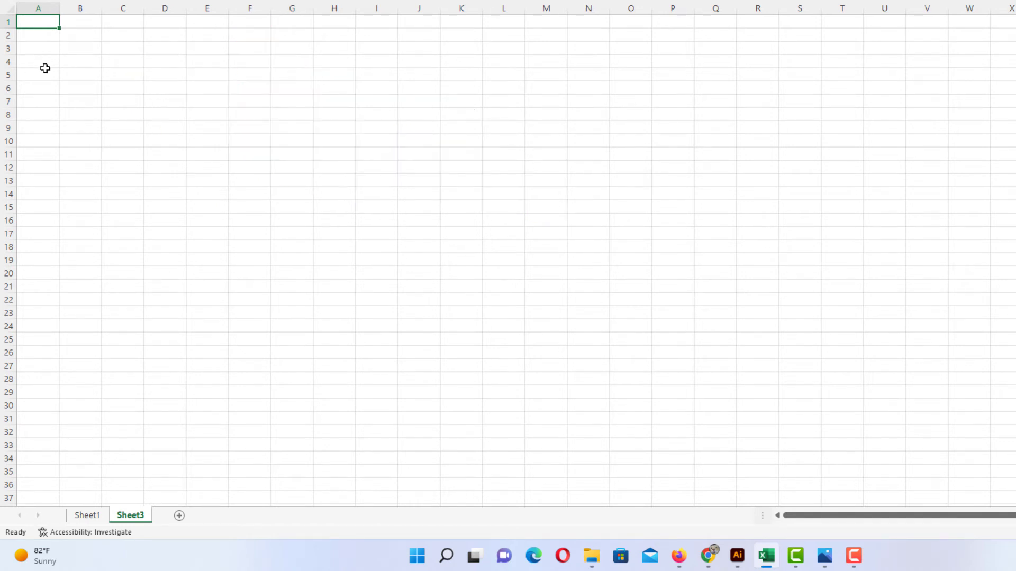
{"action": "type", "text": "Y"}
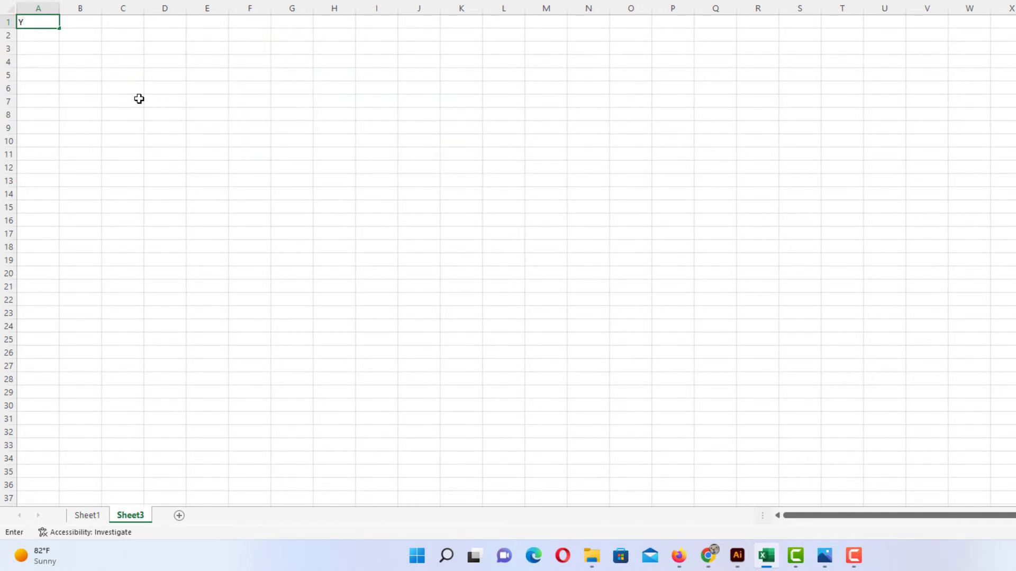
{"action": "type", "text": "es"}
{"action": "left_click", "coordinate": [38, 35]}
{"action": "type", "text": "No"}
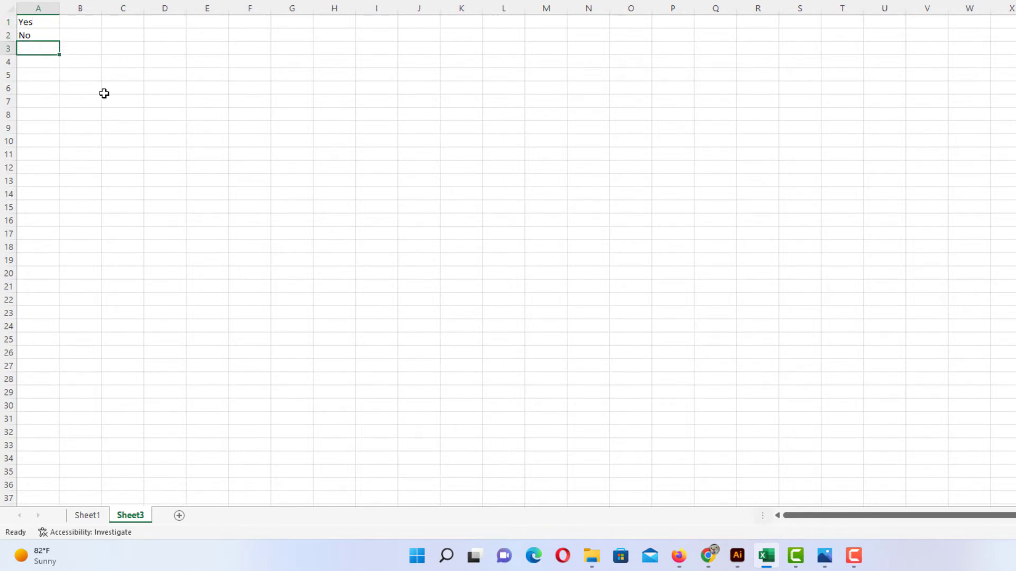
{"action": "type", "text": "May"}
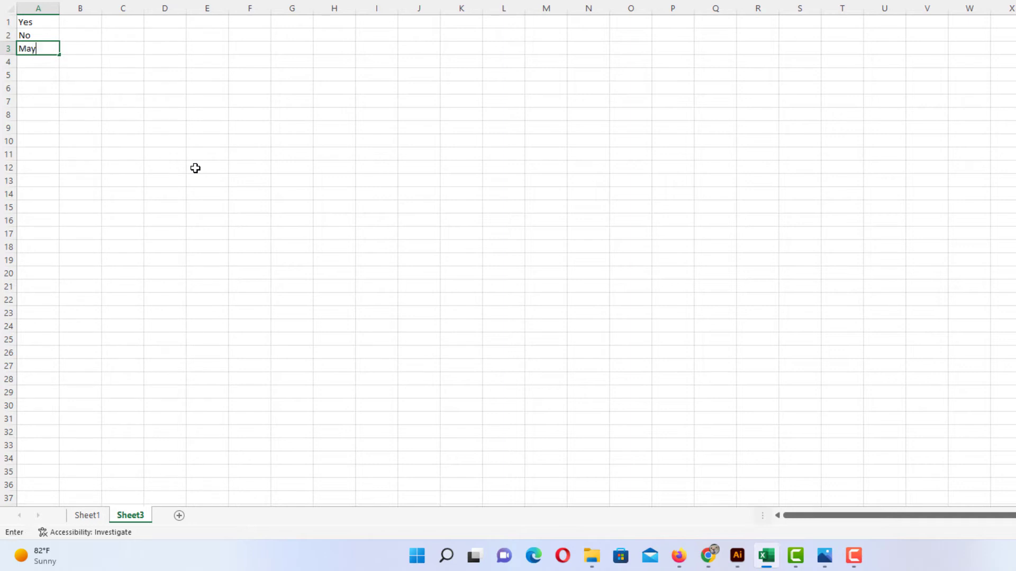
{"action": "type", "text": "be"}
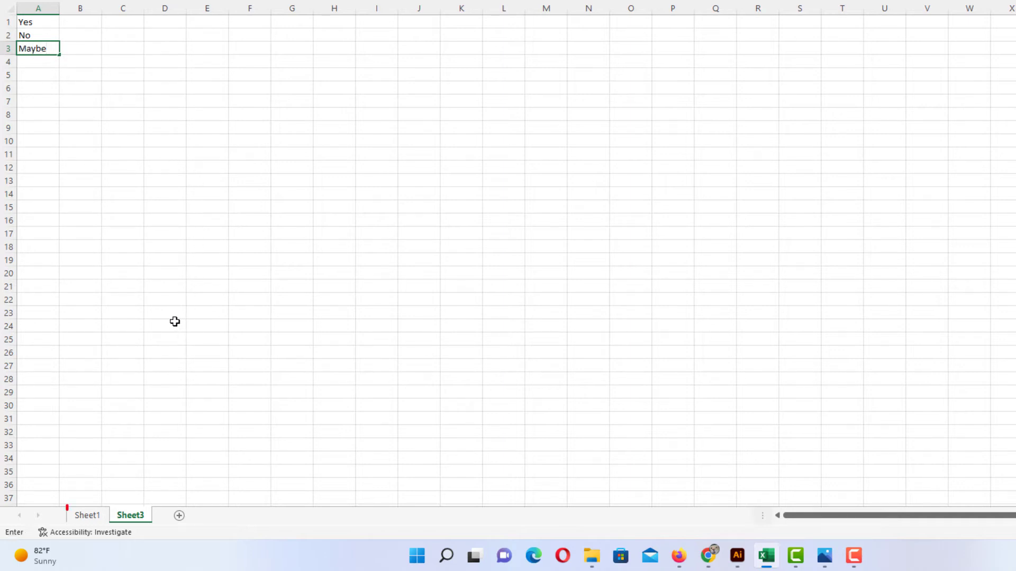
- Go back to Sheet1 and select the ANSWER cells B5:B10
{"action": "left_click", "coordinate": [88, 515]}
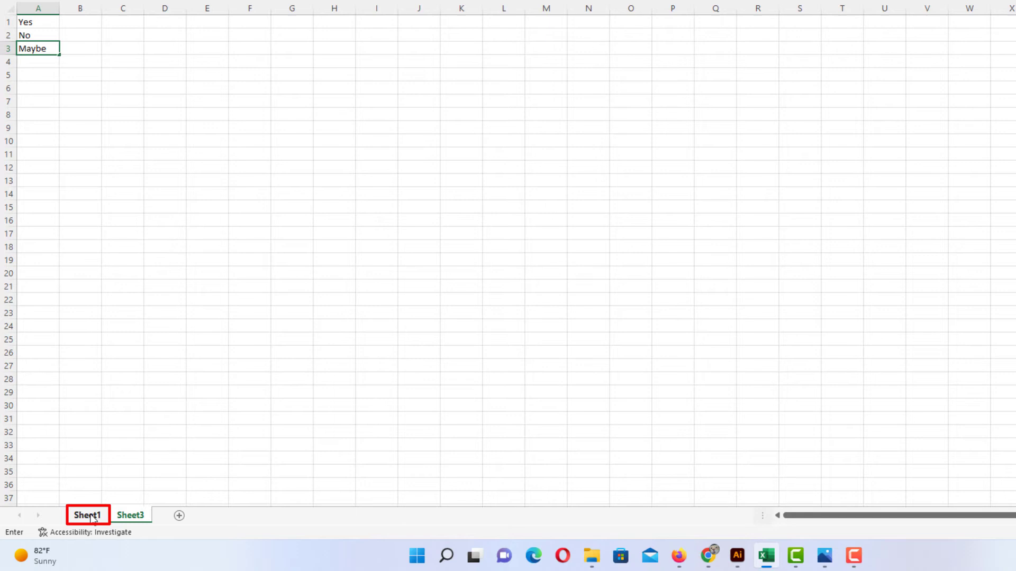
{"action": "left_click", "coordinate": [88, 515]}
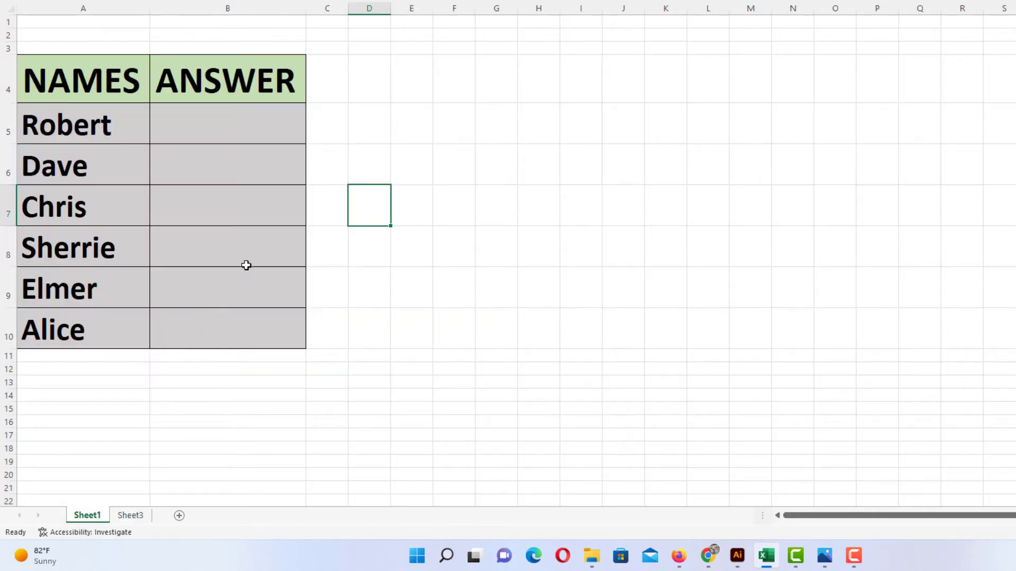
{"action": "mouse_move", "coordinate": [278, 205]}
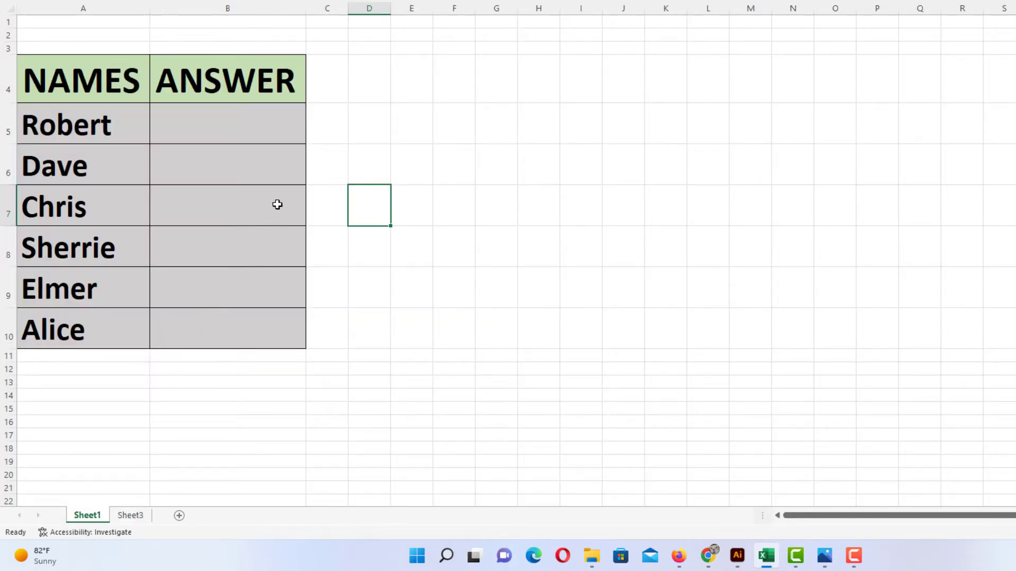
{"action": "mouse_move", "coordinate": [266, 141]}
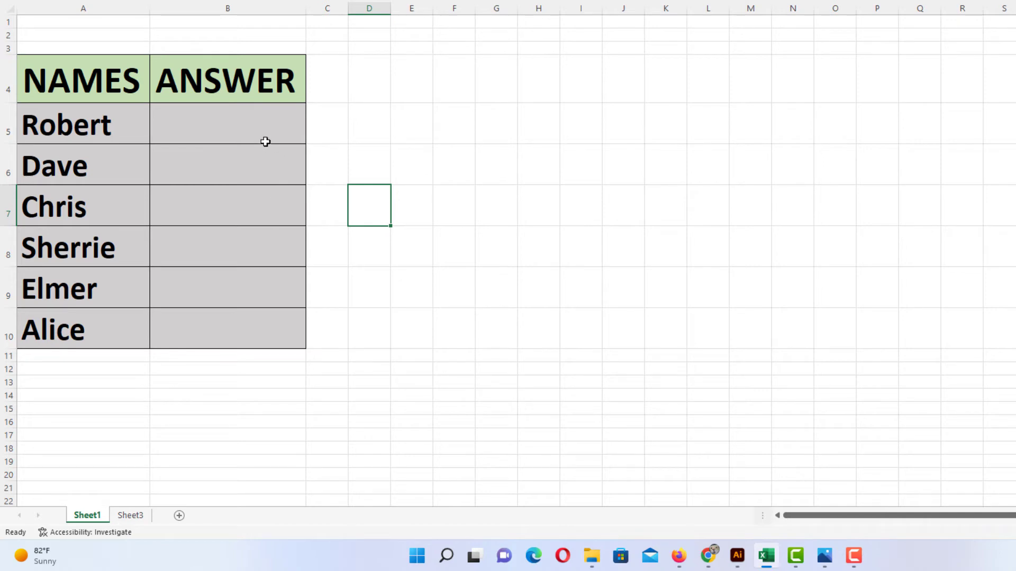
{"action": "left_click", "coordinate": [227, 124]}
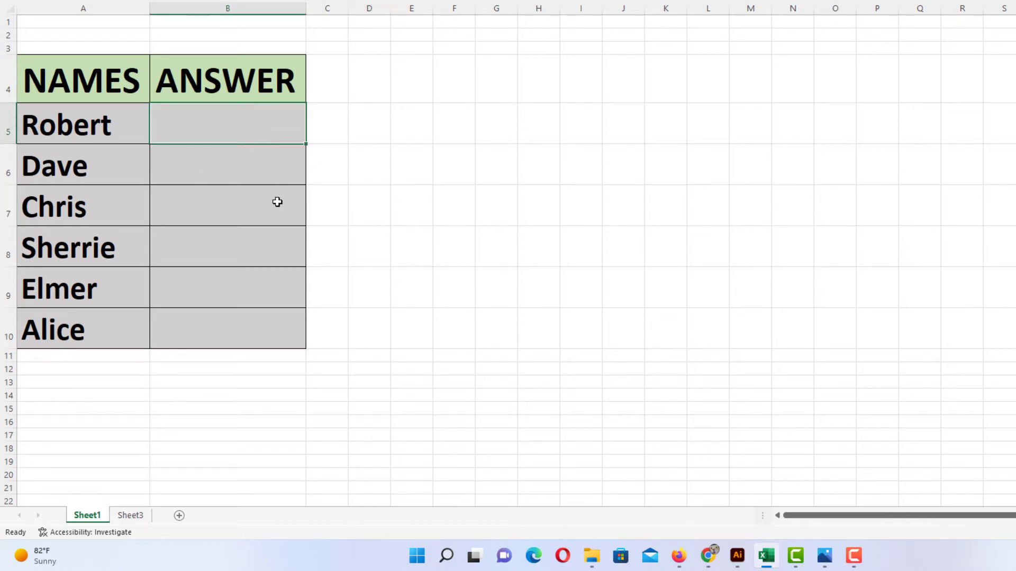
{"action": "mouse_move", "coordinate": [253, 318]}
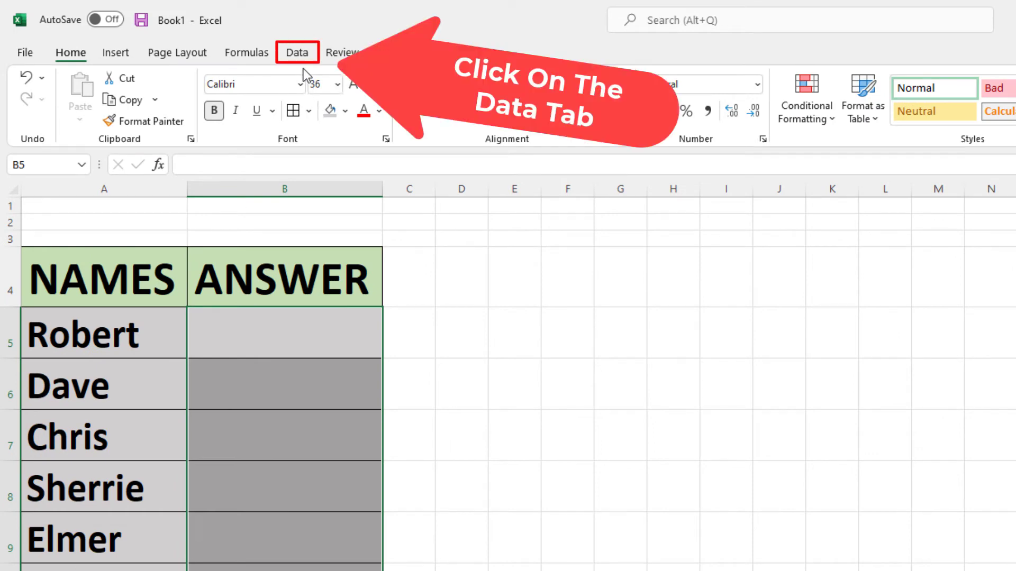
- Show the Data tab commands and scroll to the Data Validation tool
{"action": "left_click", "coordinate": [296, 53]}
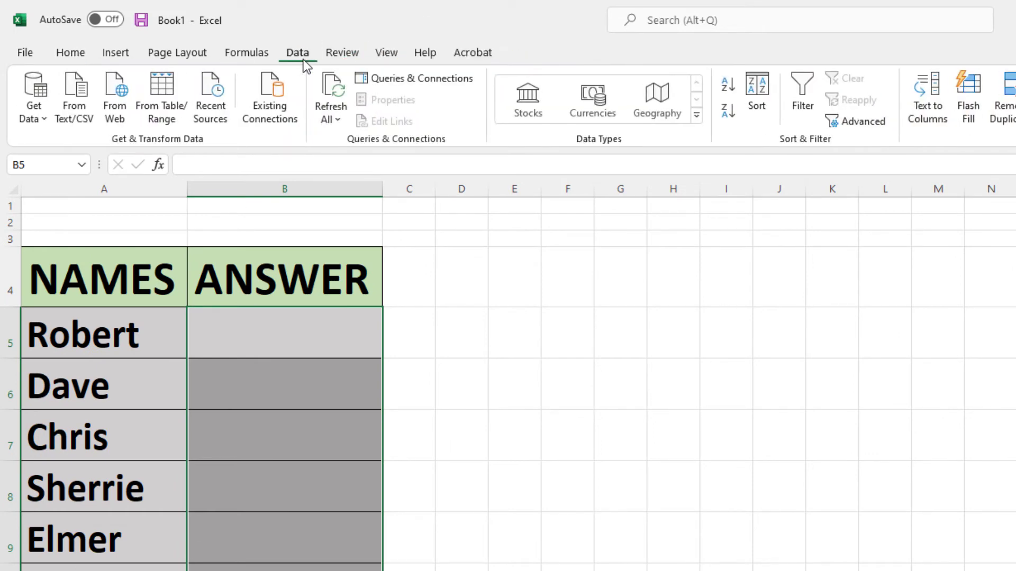
{"action": "mouse_move", "coordinate": [439, 116]}
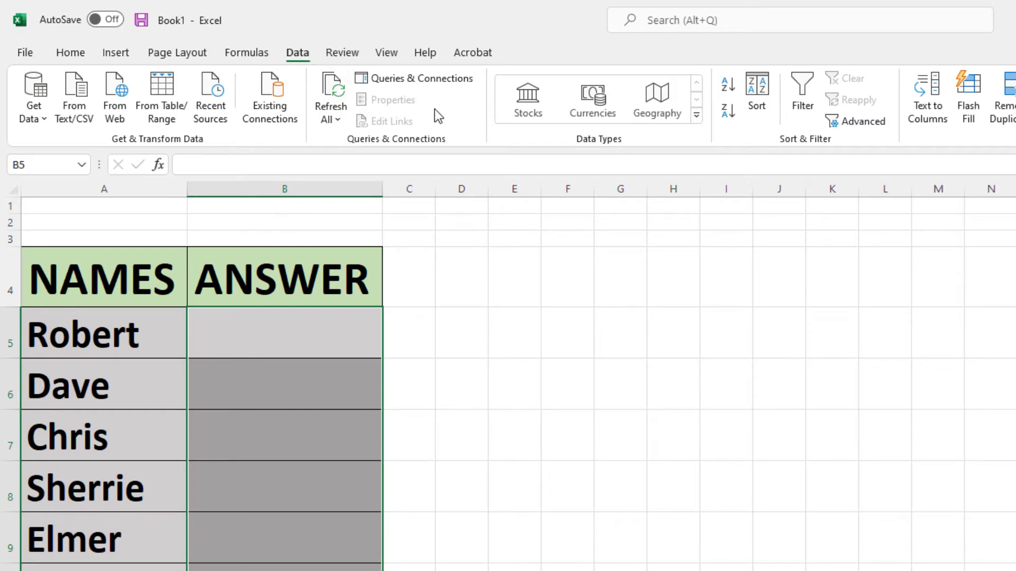
{"action": "scroll", "scroll_direction": "right", "scroll_amount": 3}
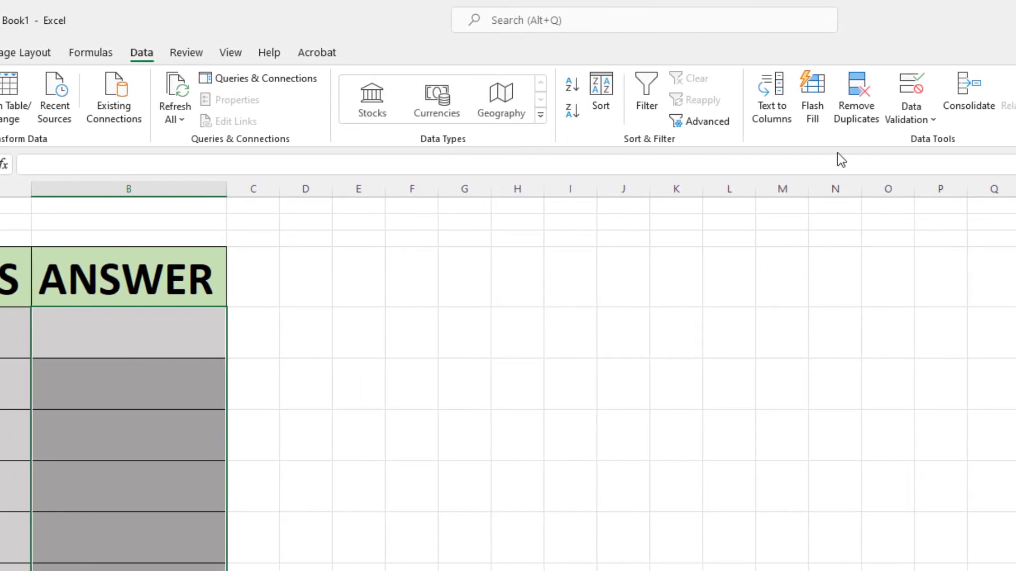
{"action": "mouse_move", "coordinate": [910, 98]}
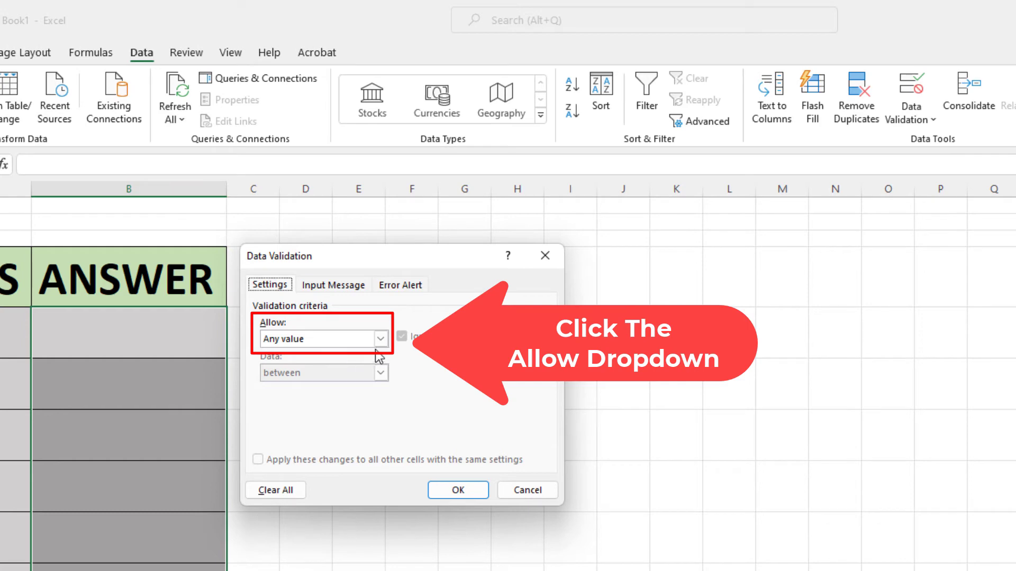
- Allow a List validation sourced from Sheet3 cells A1:A3 and confirm it
{"action": "left_click", "coordinate": [381, 339]}
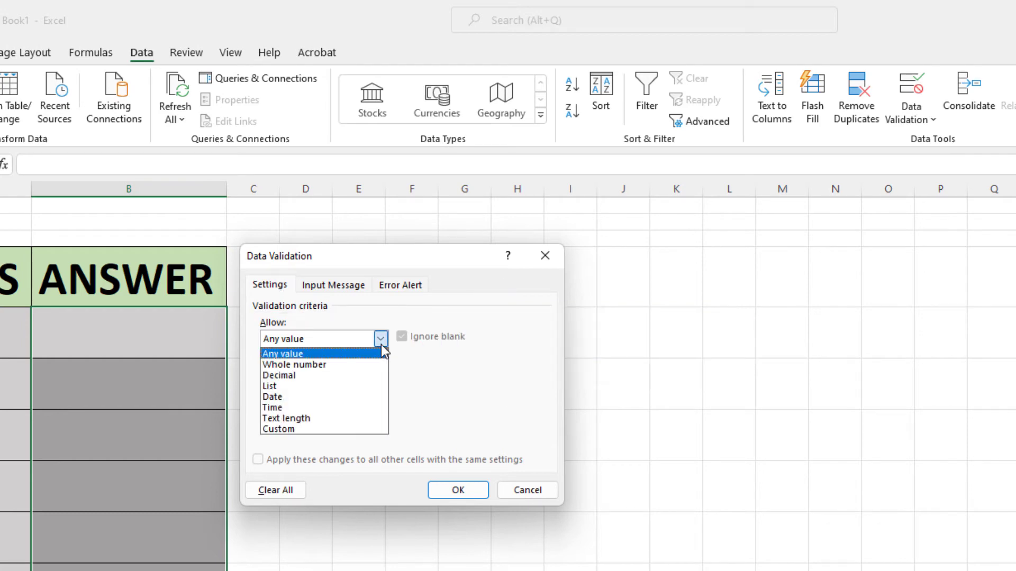
{"action": "mouse_move", "coordinate": [305, 386]}
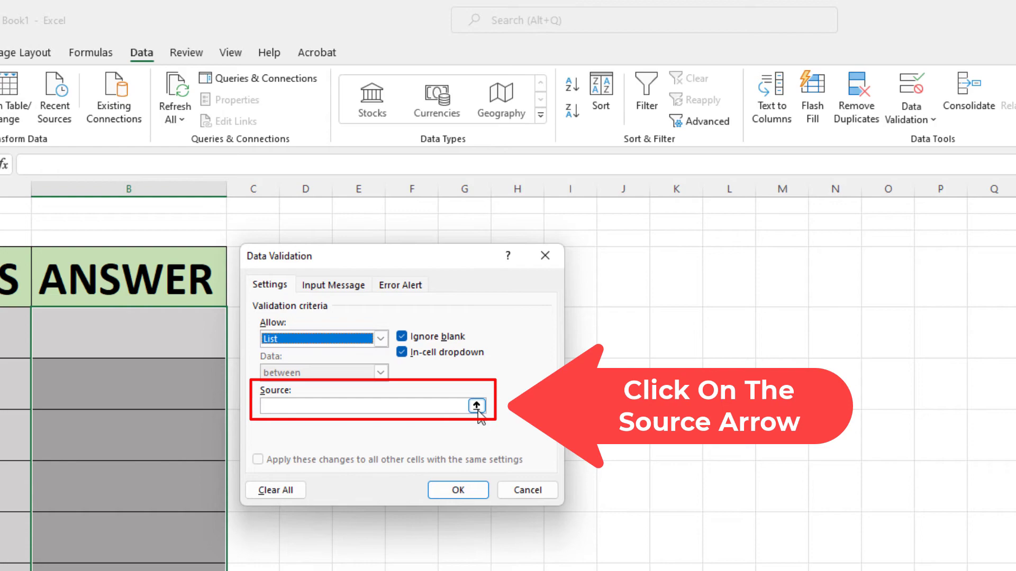
{"action": "left_click", "coordinate": [476, 408]}
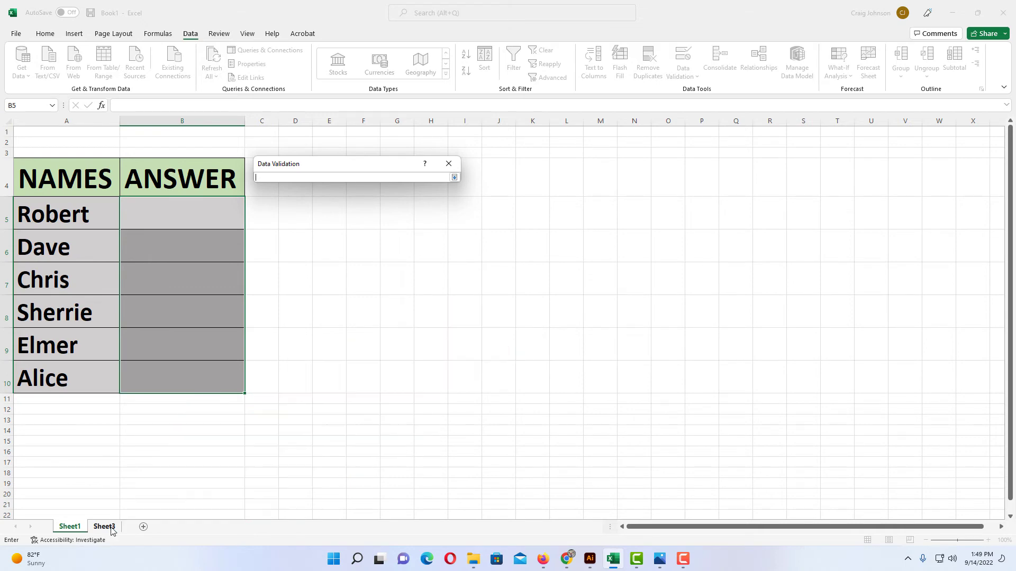
{"action": "left_click", "coordinate": [104, 526]}
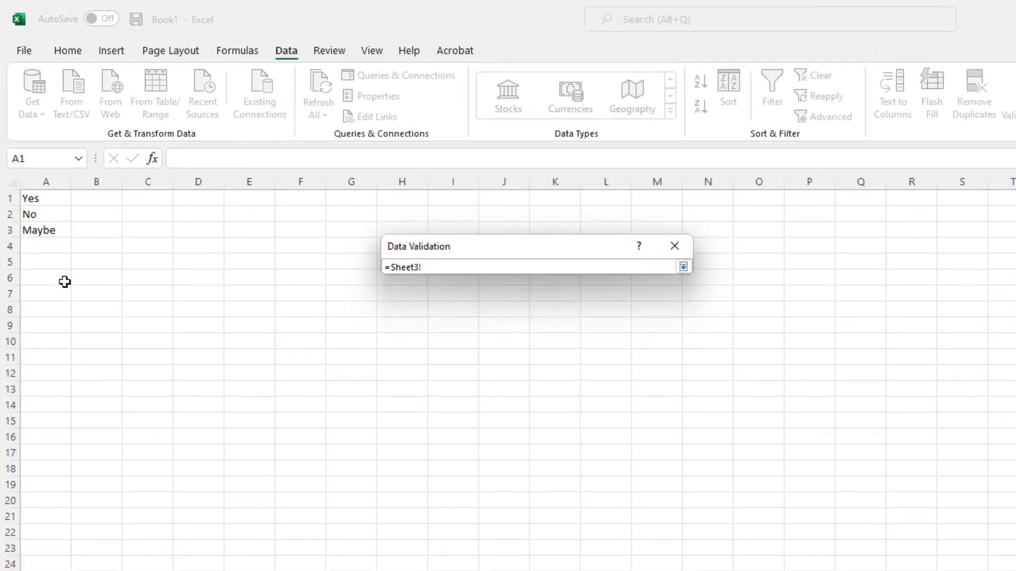
{"action": "left_click_drag", "start_coordinate": [46, 198], "coordinate": [45, 214]}
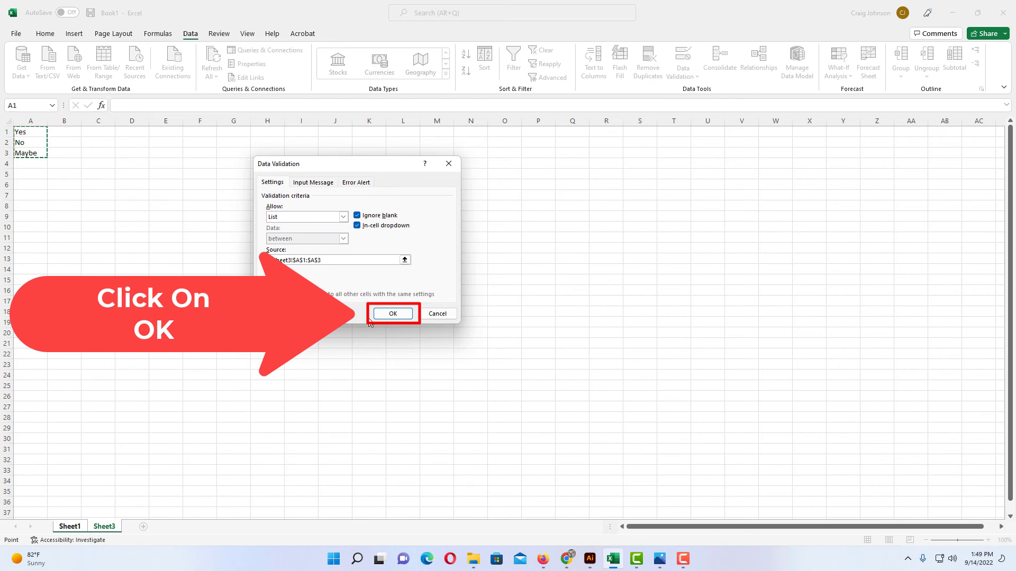
{"action": "left_click", "coordinate": [392, 313]}
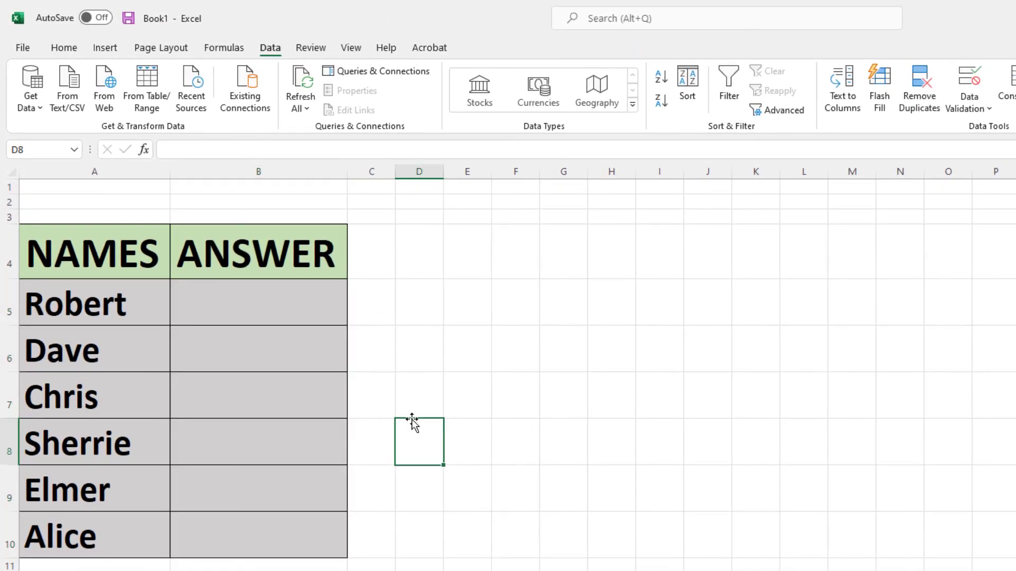
- Pick No for Robert, Yes for Dave and Maybe for Chris from the dropdowns
{"action": "left_click", "coordinate": [257, 302]}
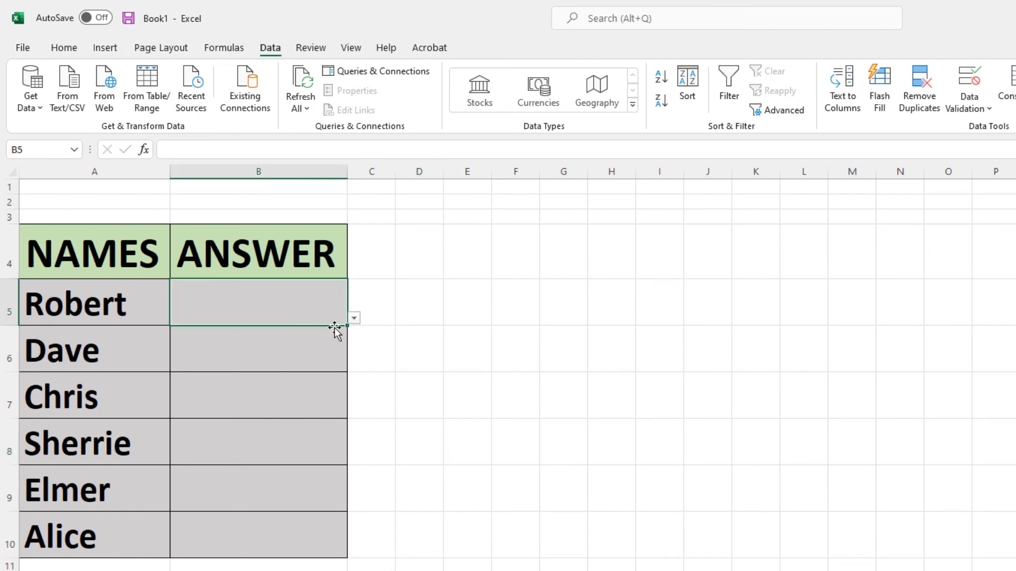
{"action": "mouse_move", "coordinate": [369, 333]}
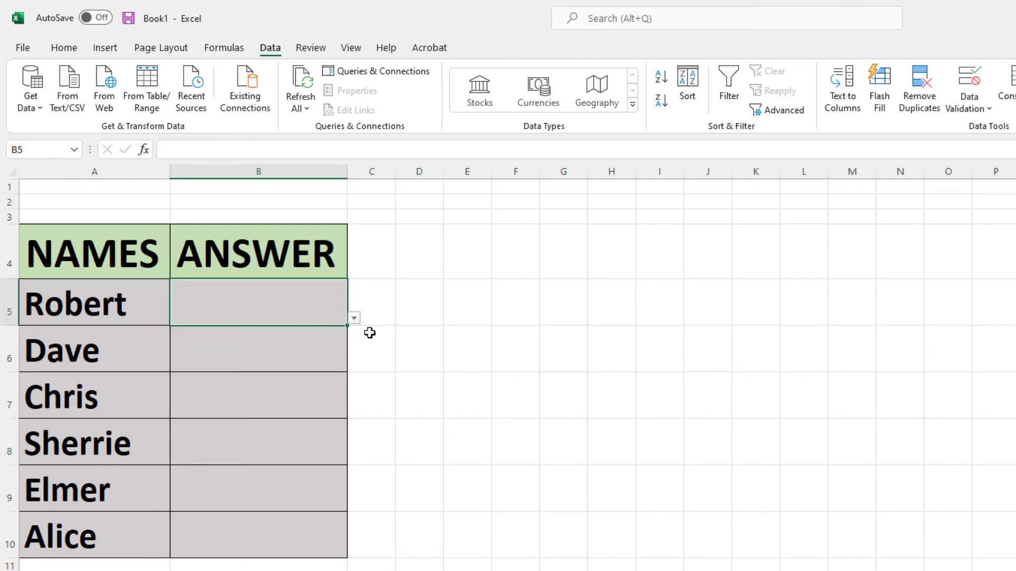
{"action": "left_click", "coordinate": [353, 317]}
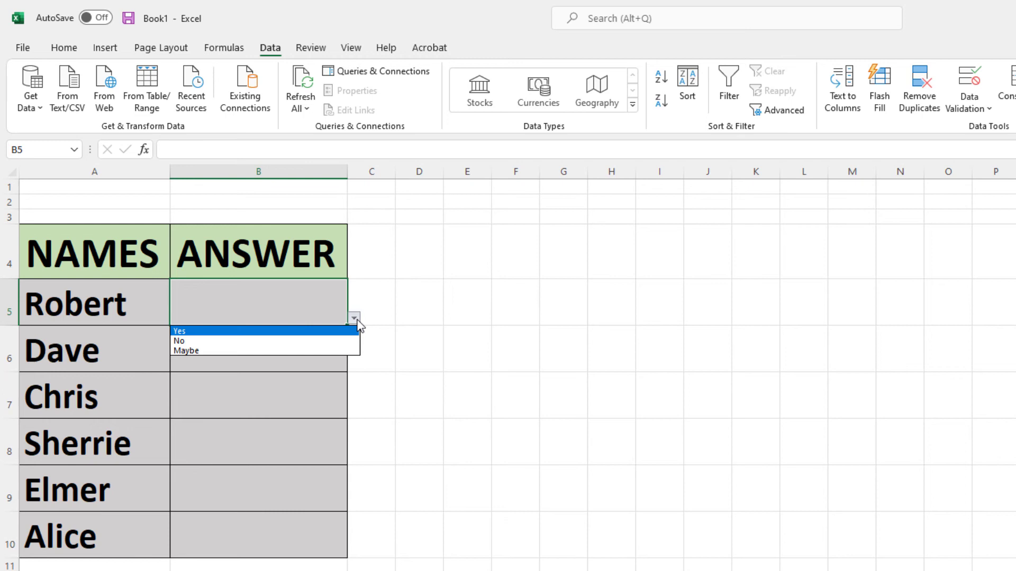
{"action": "left_click", "coordinate": [179, 341]}
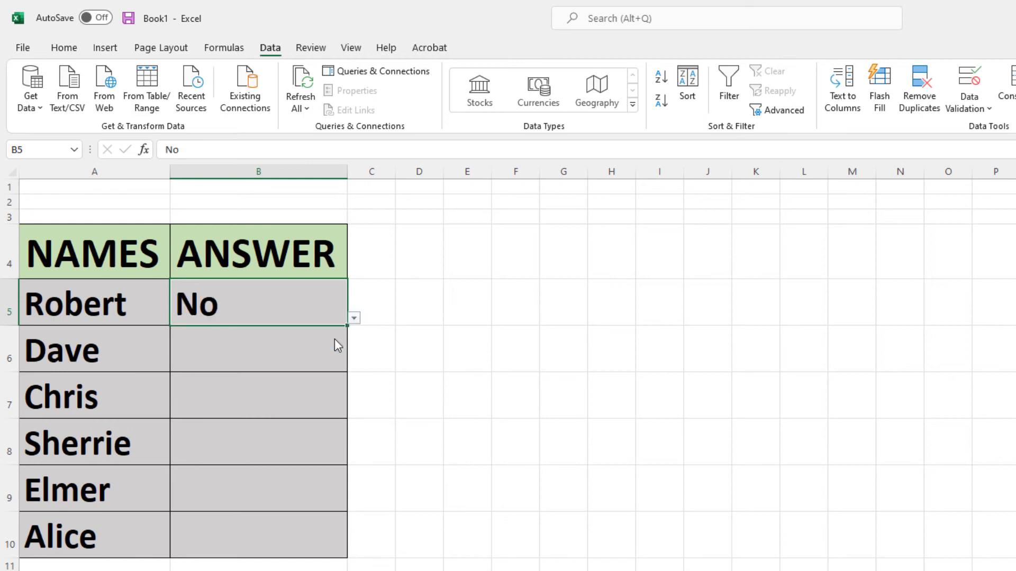
{"action": "left_click", "coordinate": [353, 364]}
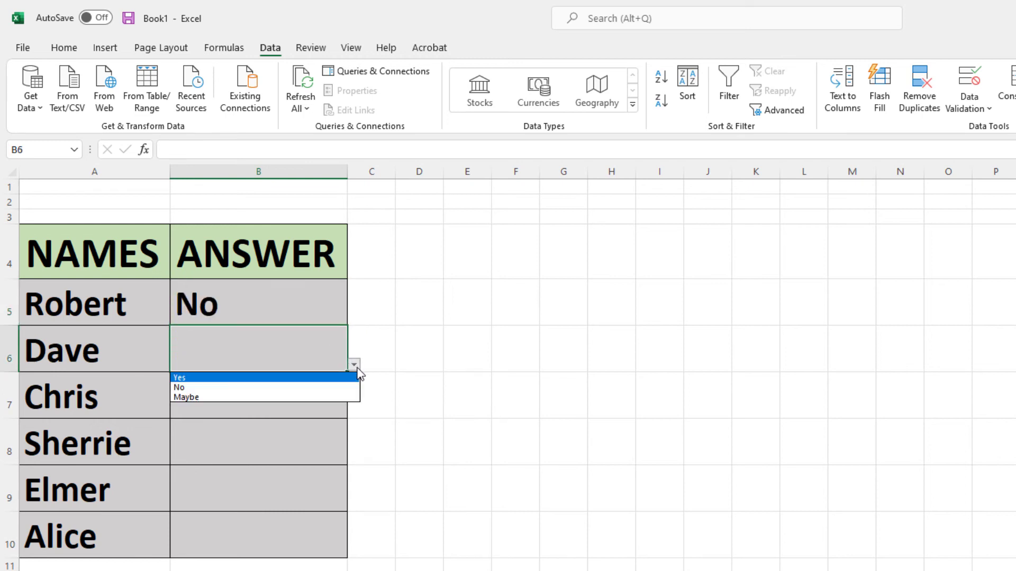
{"action": "left_click", "coordinate": [178, 378]}
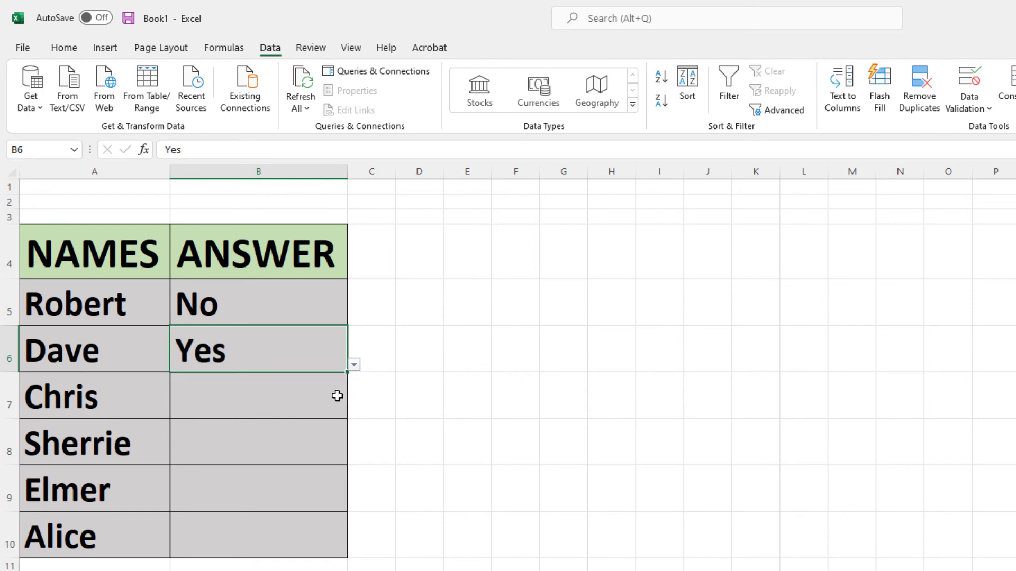
{"action": "left_click", "coordinate": [353, 410]}
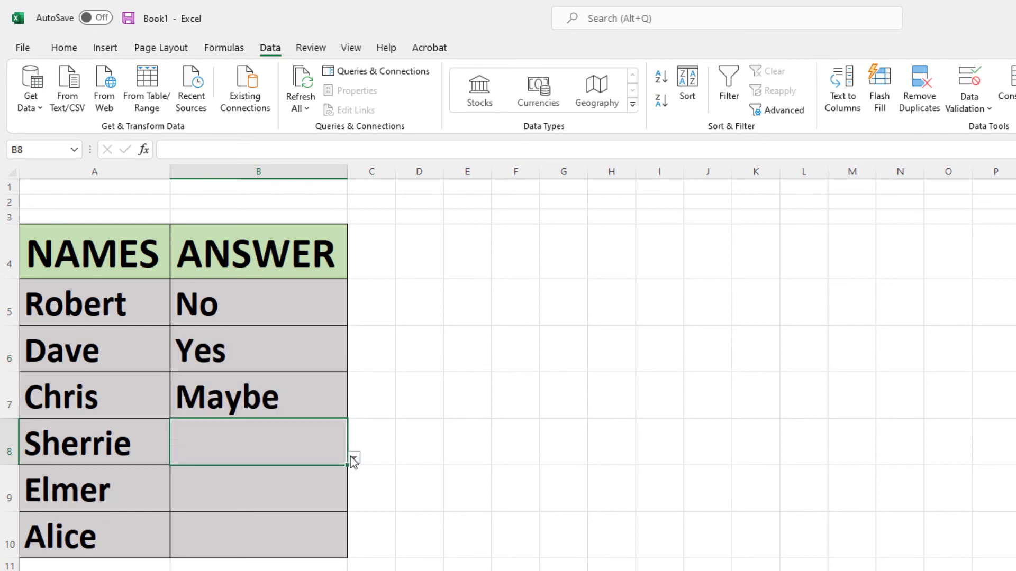
{"action": "left_click", "coordinate": [353, 457]}
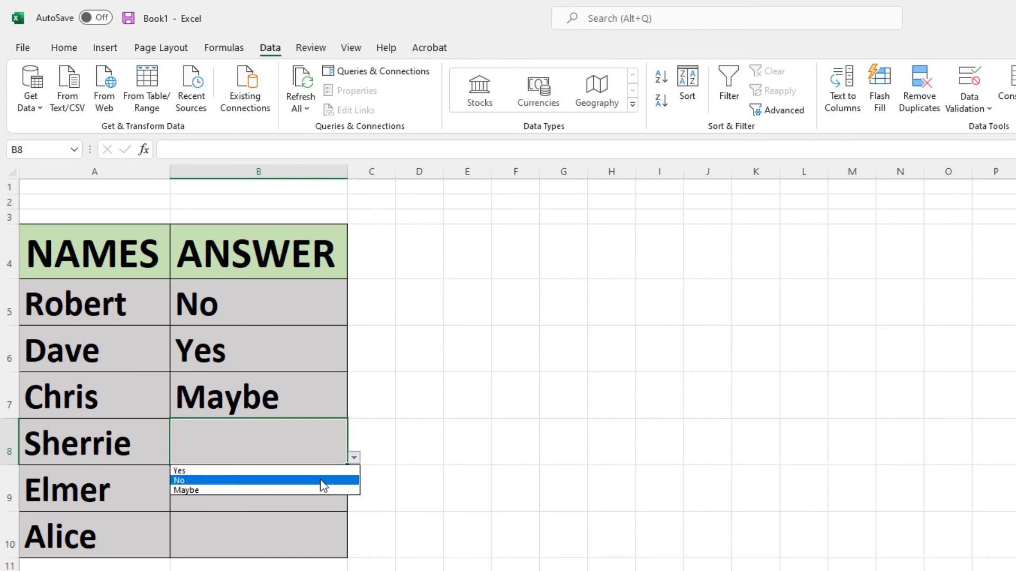